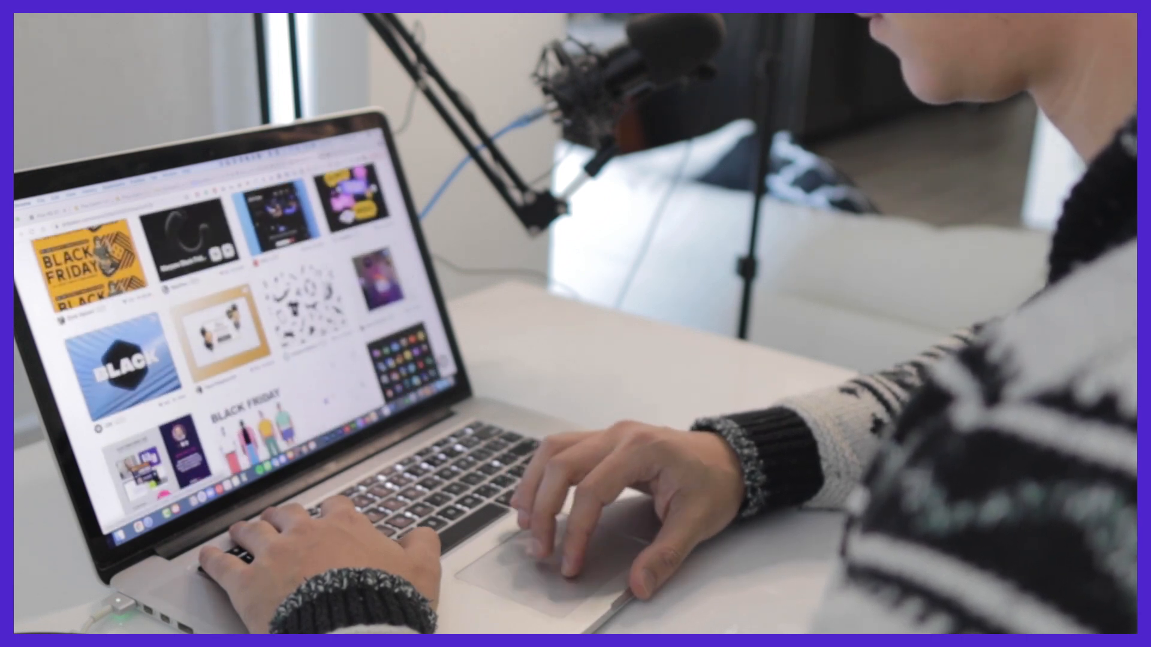
Step: Navigate the canvas to the MacBook Pro - 1 frame showing the Black Friday hero
{"action": "scroll", "scroll_direction": "down", "scroll_amount": 3}
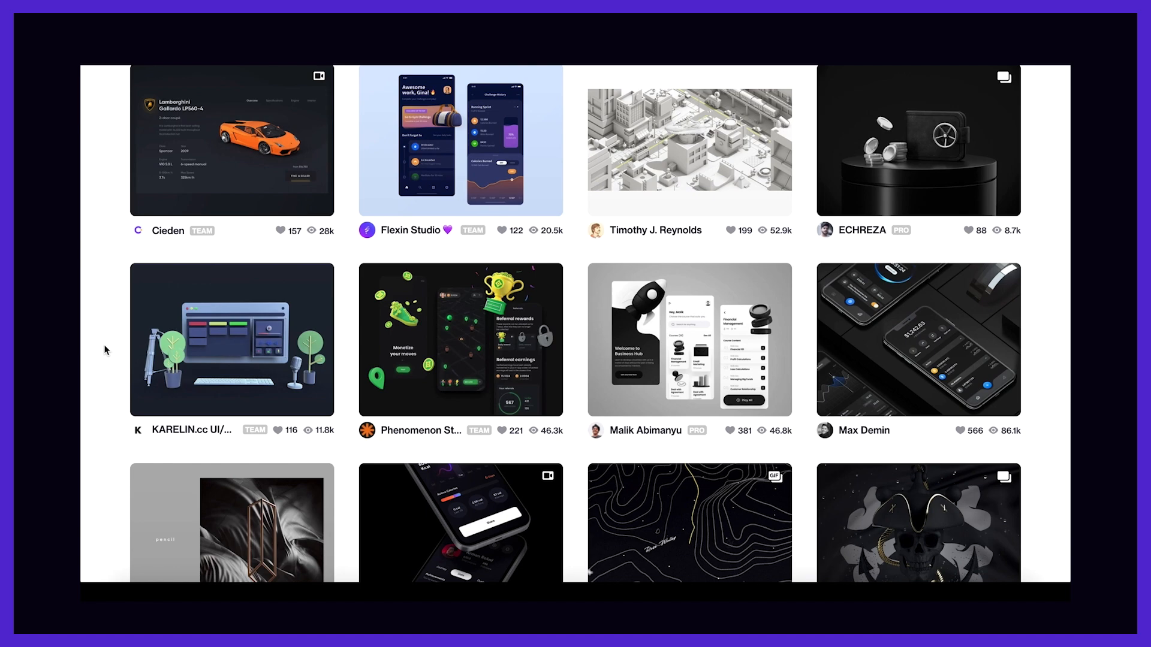
{"action": "scroll", "scroll_direction": "down", "scroll_amount": 3}
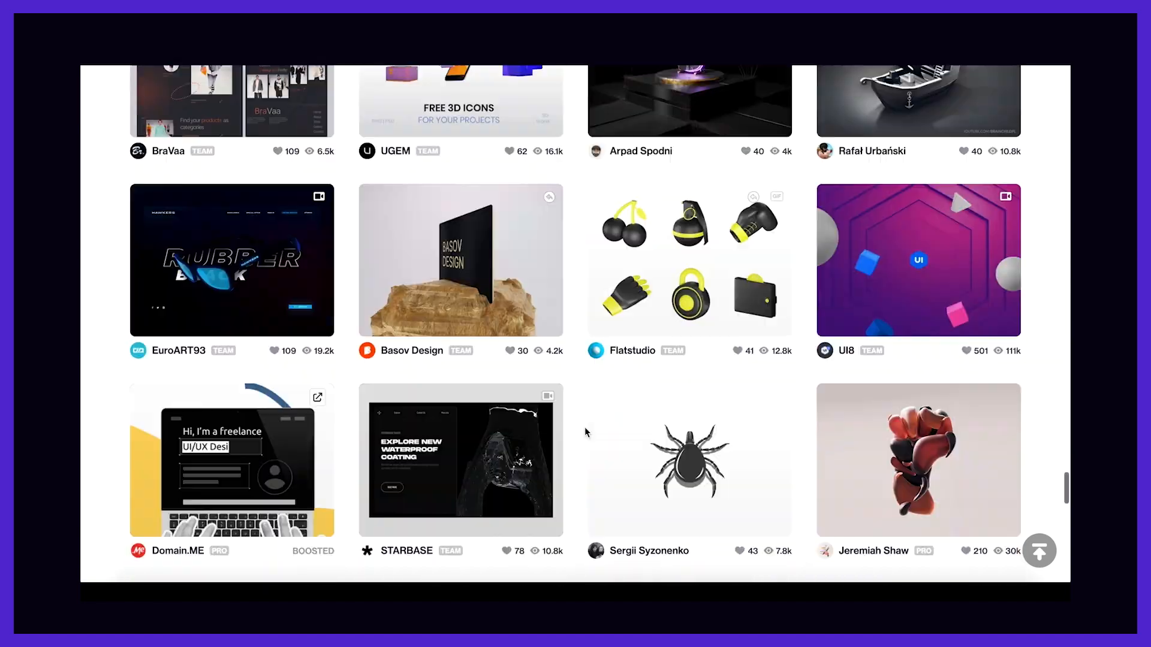
{"action": "scroll", "scroll_direction": "down", "scroll_amount": 3}
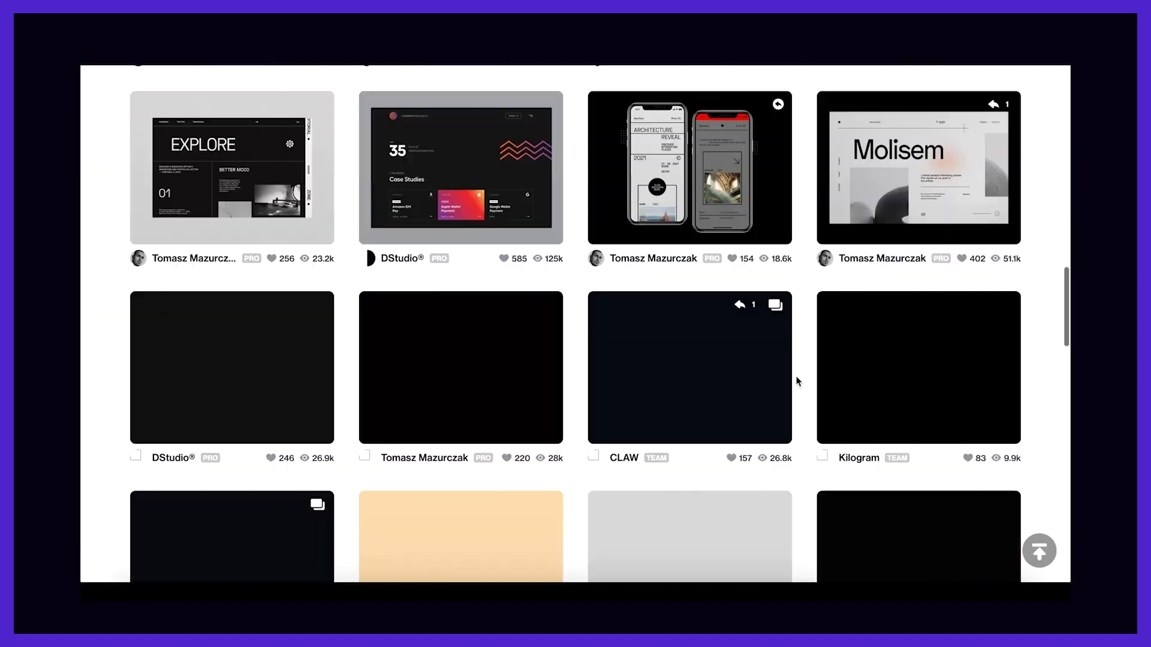
{"action": "scroll", "scroll_direction": "down", "scroll_amount": 3}
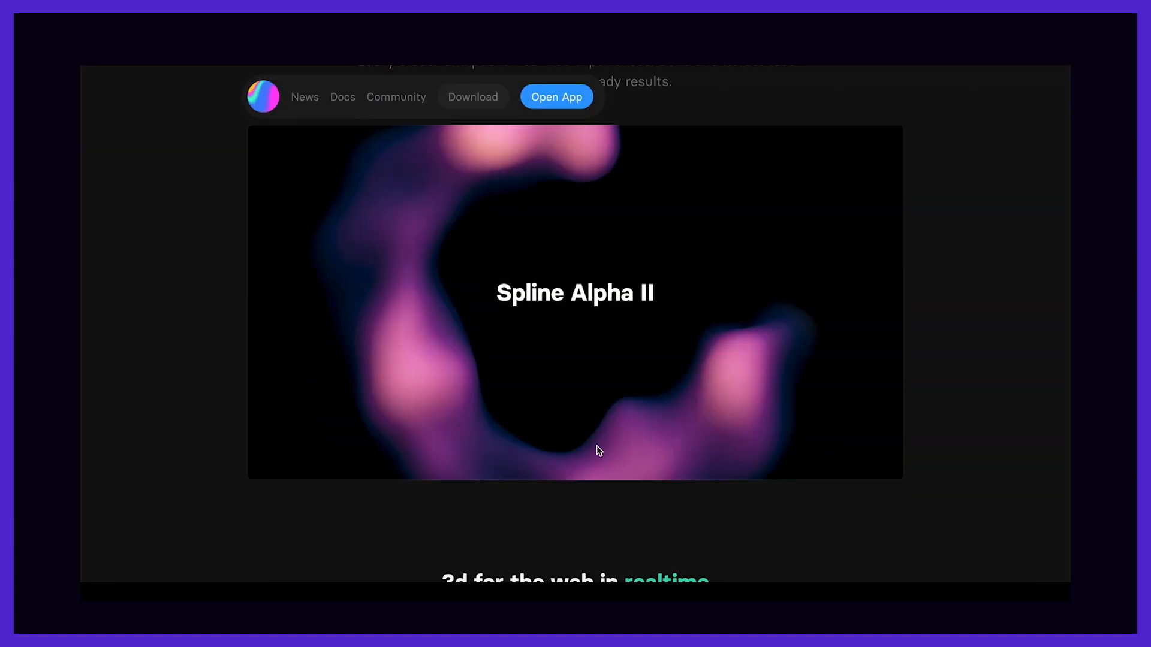
{"action": "scroll", "scroll_direction": "down", "scroll_amount": 3}
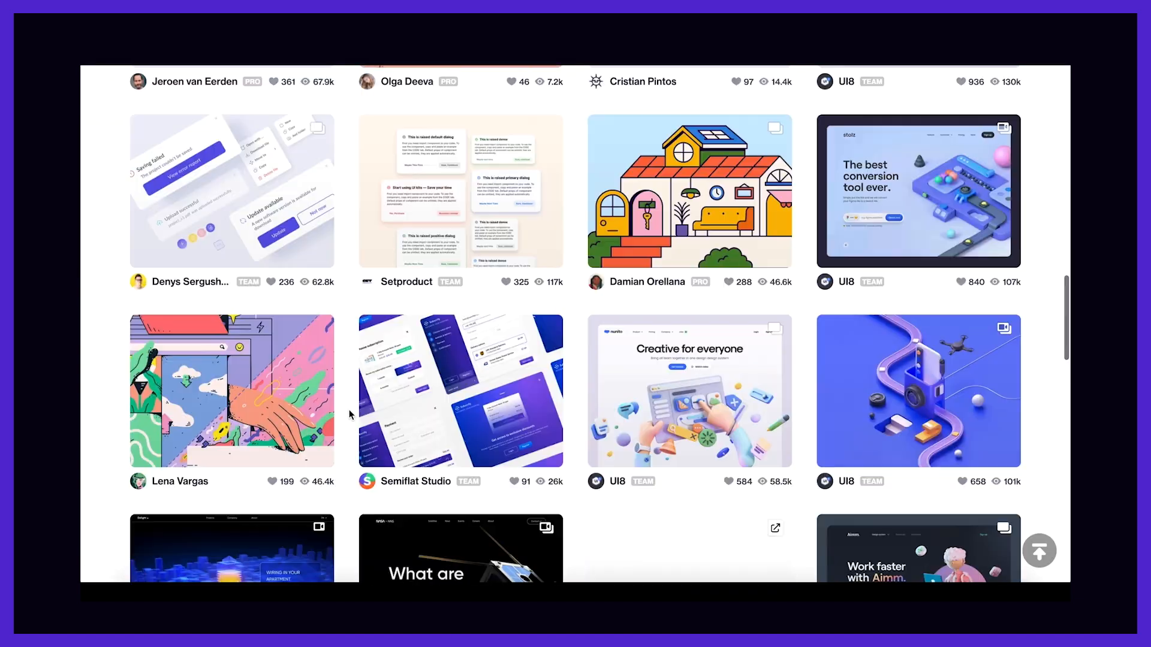
{"action": "scroll", "scroll_direction": "down", "scroll_amount": 3}
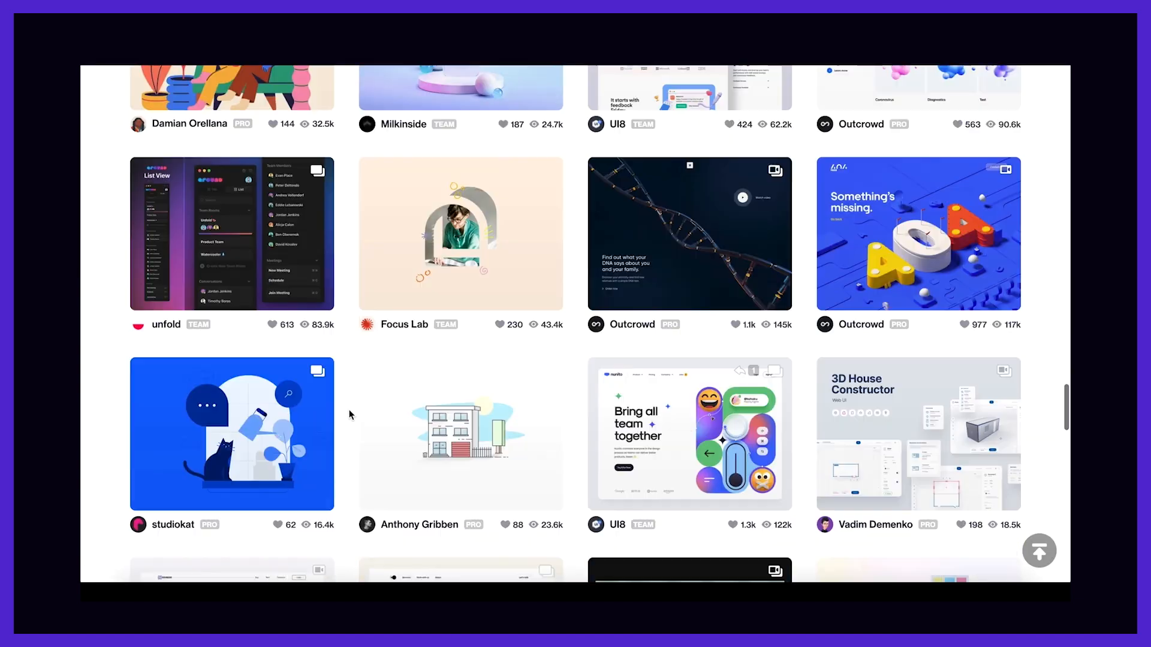
{"action": "scroll", "scroll_direction": "down", "scroll_amount": 3}
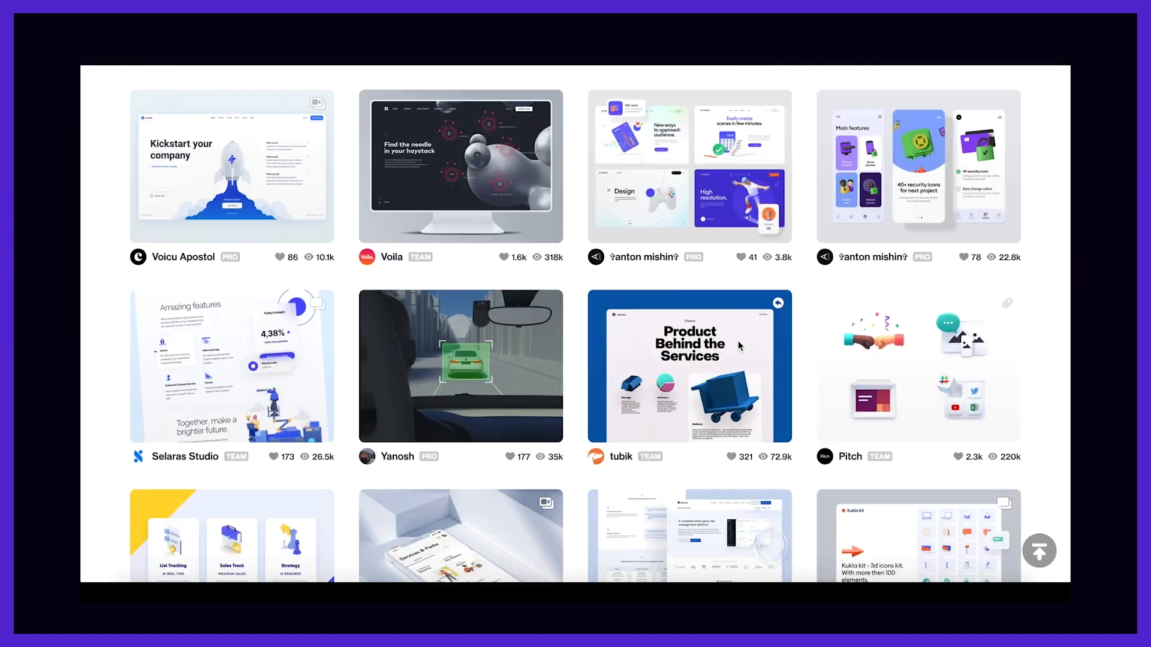
{"action": "left_click", "coordinate": [688, 366]}
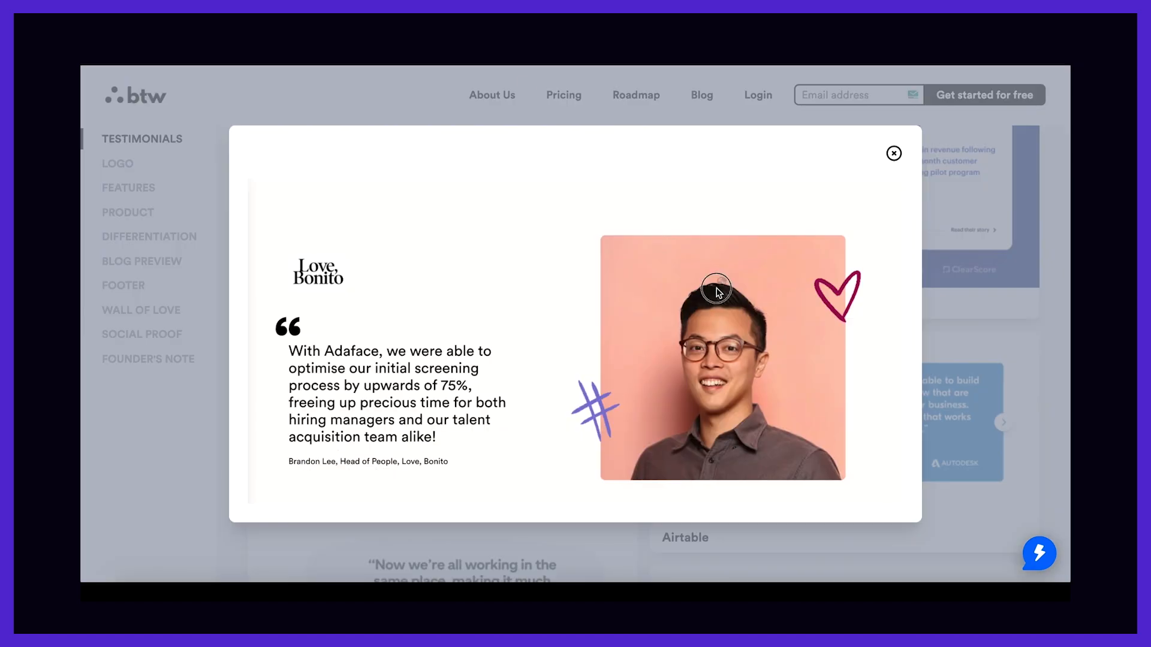
{"action": "left_click", "coordinate": [893, 154]}
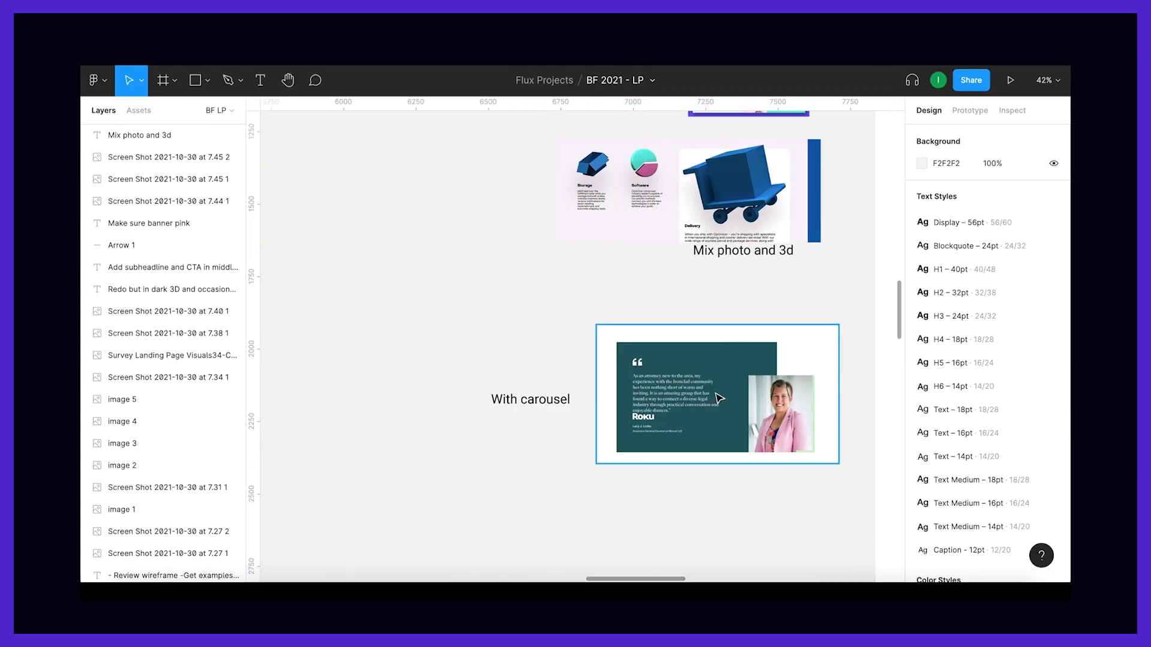
{"action": "left_click", "coordinate": [1012, 80]}
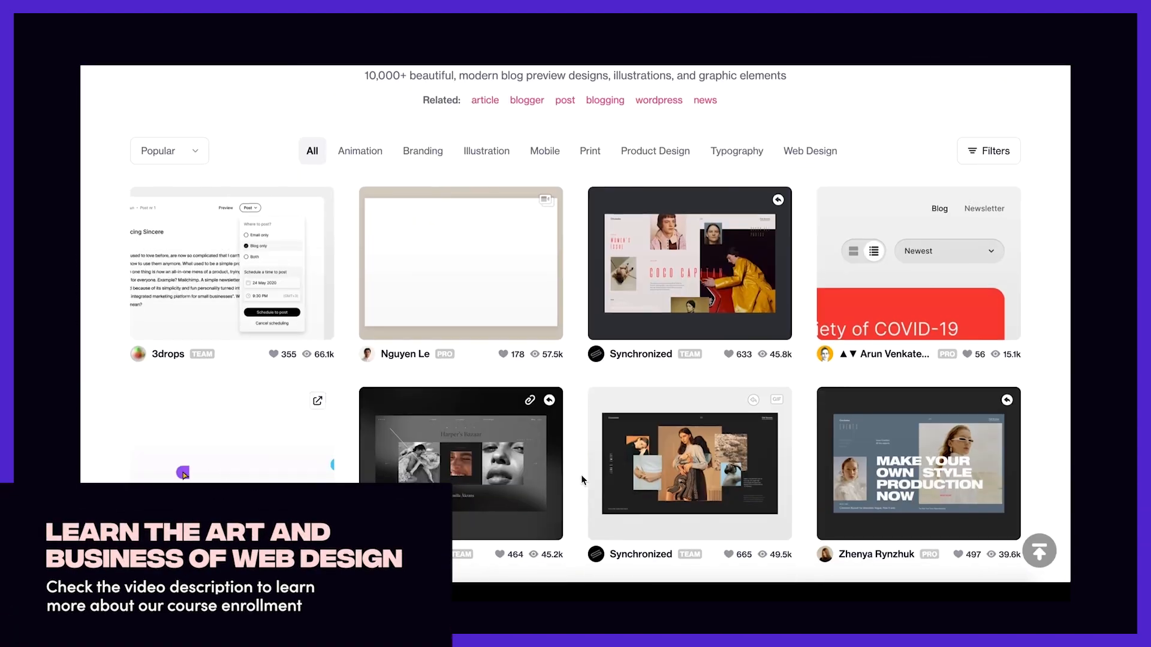
Step: Select the 'Enroll & Save 40%' text layer on the hero frame
{"action": "scroll", "scroll_direction": "down", "scroll_amount": 3}
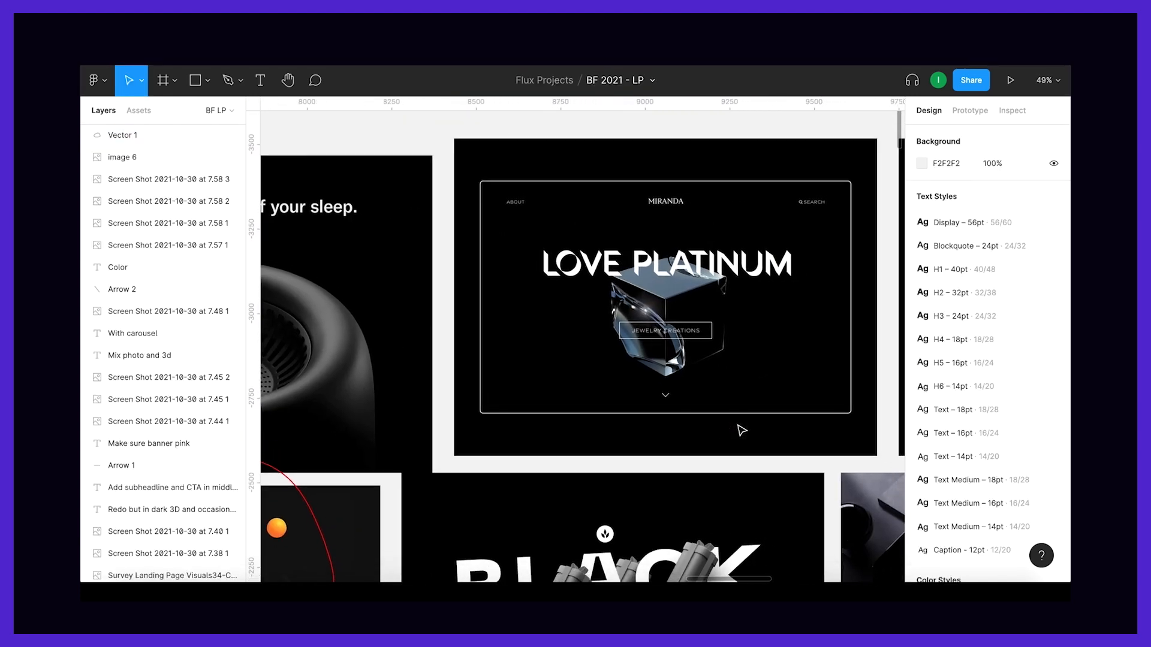
{"action": "scroll", "scroll_direction": "down", "scroll_amount": 3}
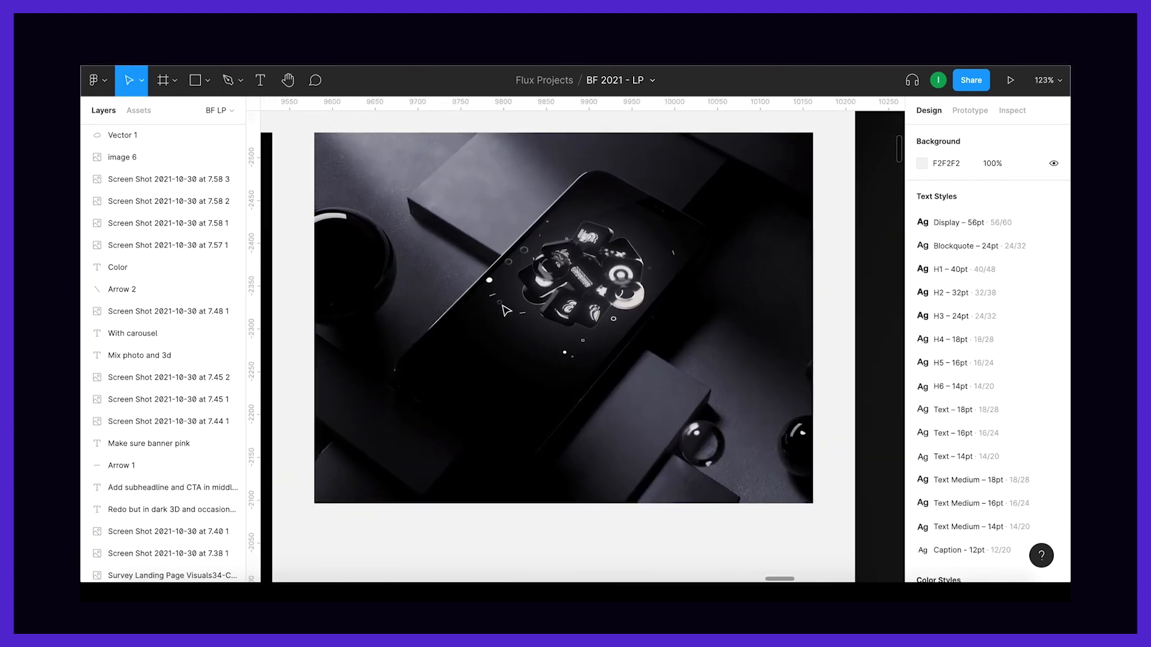
{"action": "scroll", "scroll_direction": "down", "scroll_amount": 3}
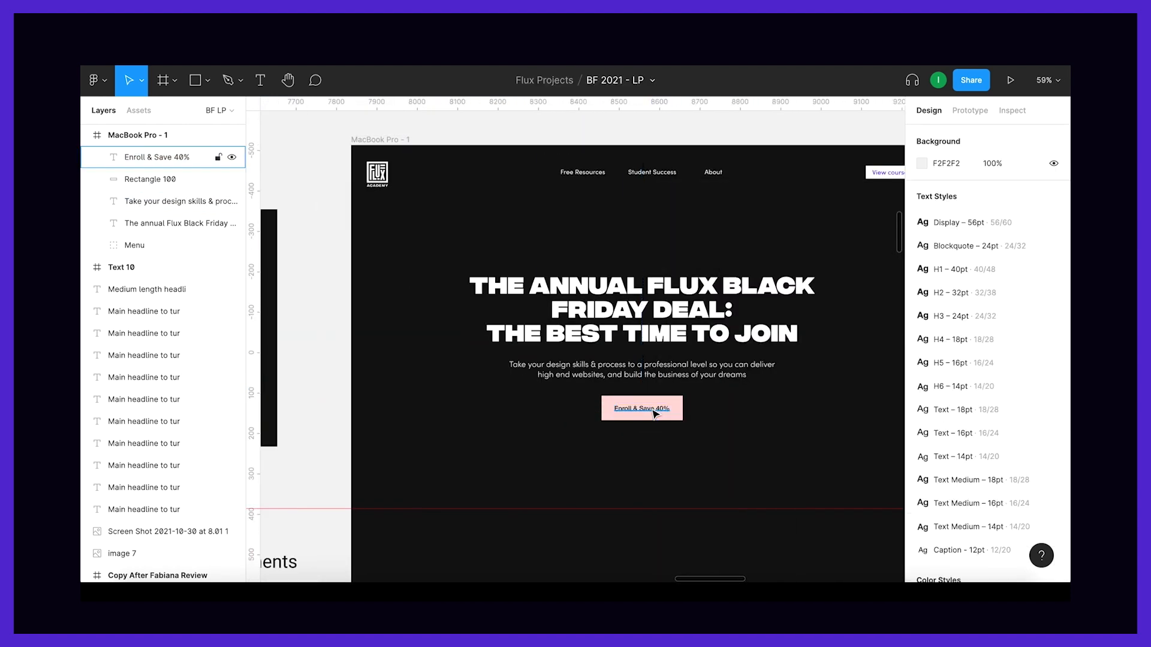
{"action": "left_click", "coordinate": [1011, 80]}
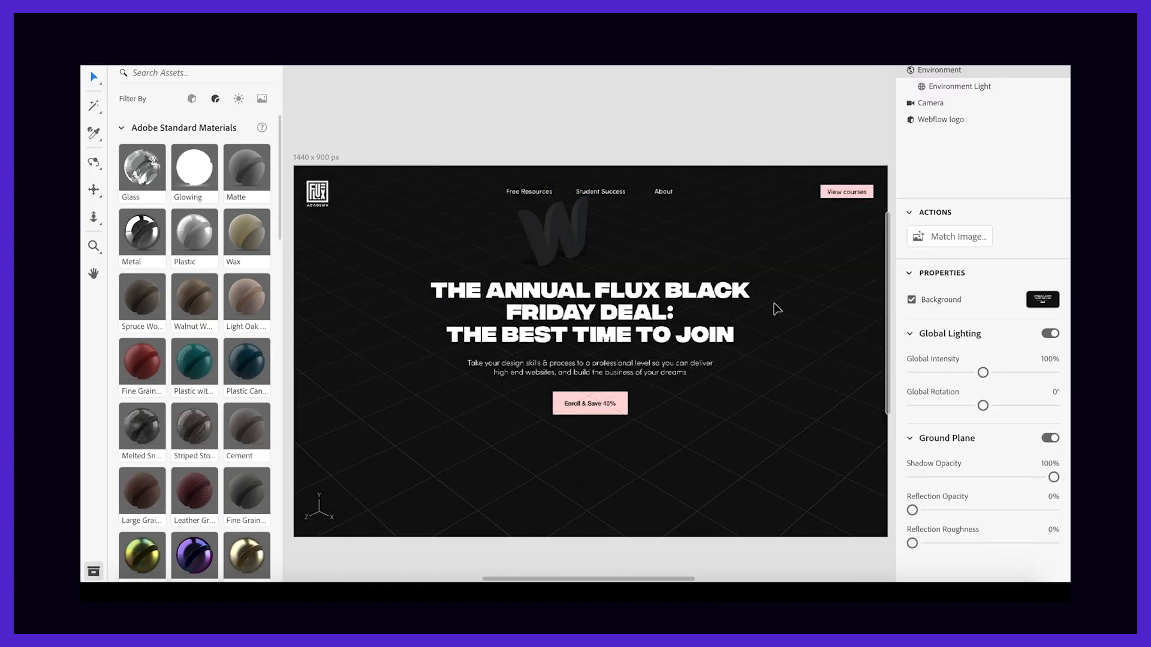
Step: Make the Webflow logo model purple and position it top-left beside the headline
{"action": "left_click", "coordinate": [943, 118]}
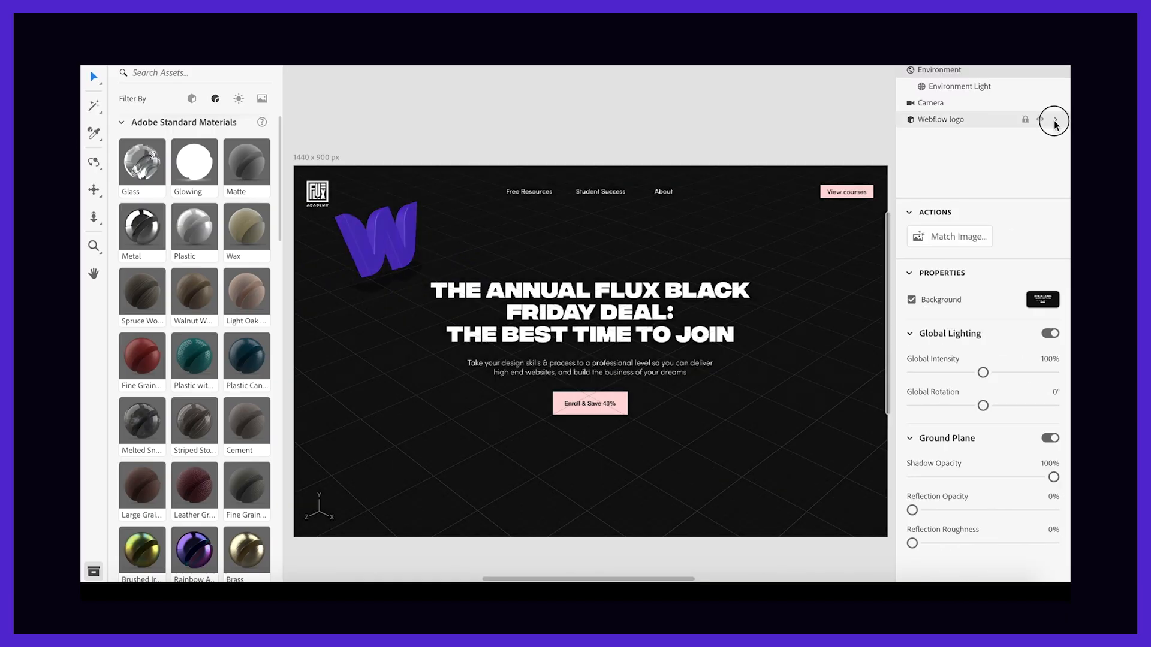
{"action": "left_click", "coordinate": [1054, 120]}
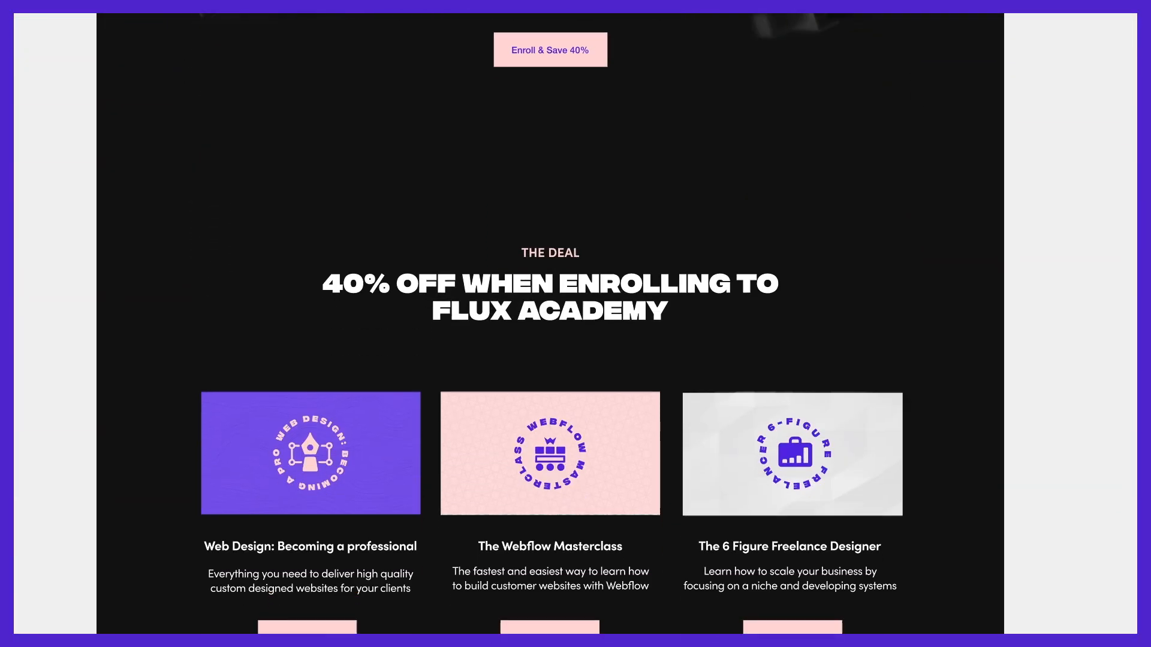
Step: Scroll the live page to the 40% deal section and course cards
{"action": "scroll", "scroll_direction": "down", "scroll_amount": 3}
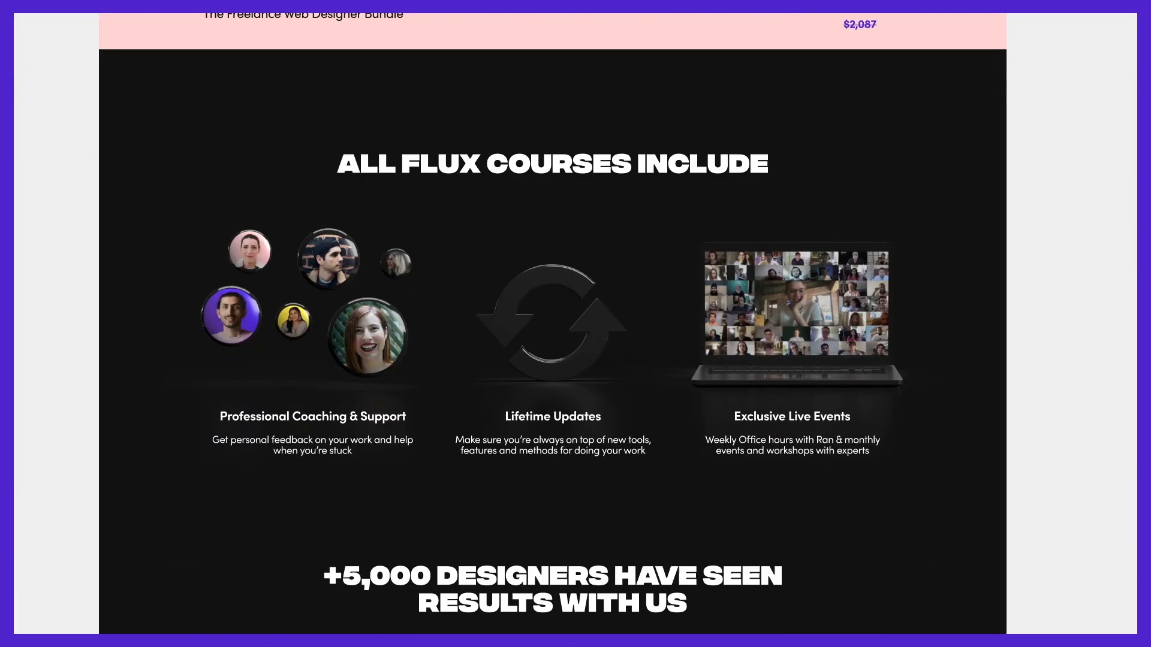